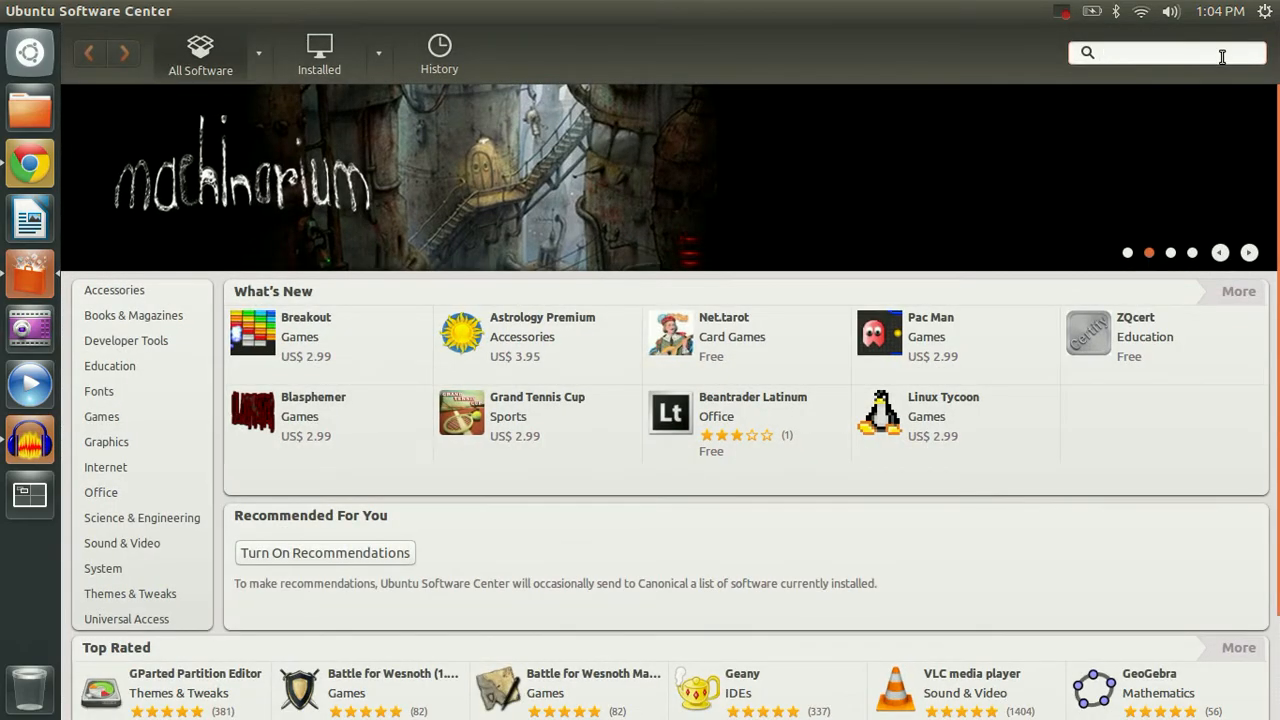
Search 'open' and remove the OpenJDK Java 7 Runtime package.
{"action": "type", "text": "openjdk"}
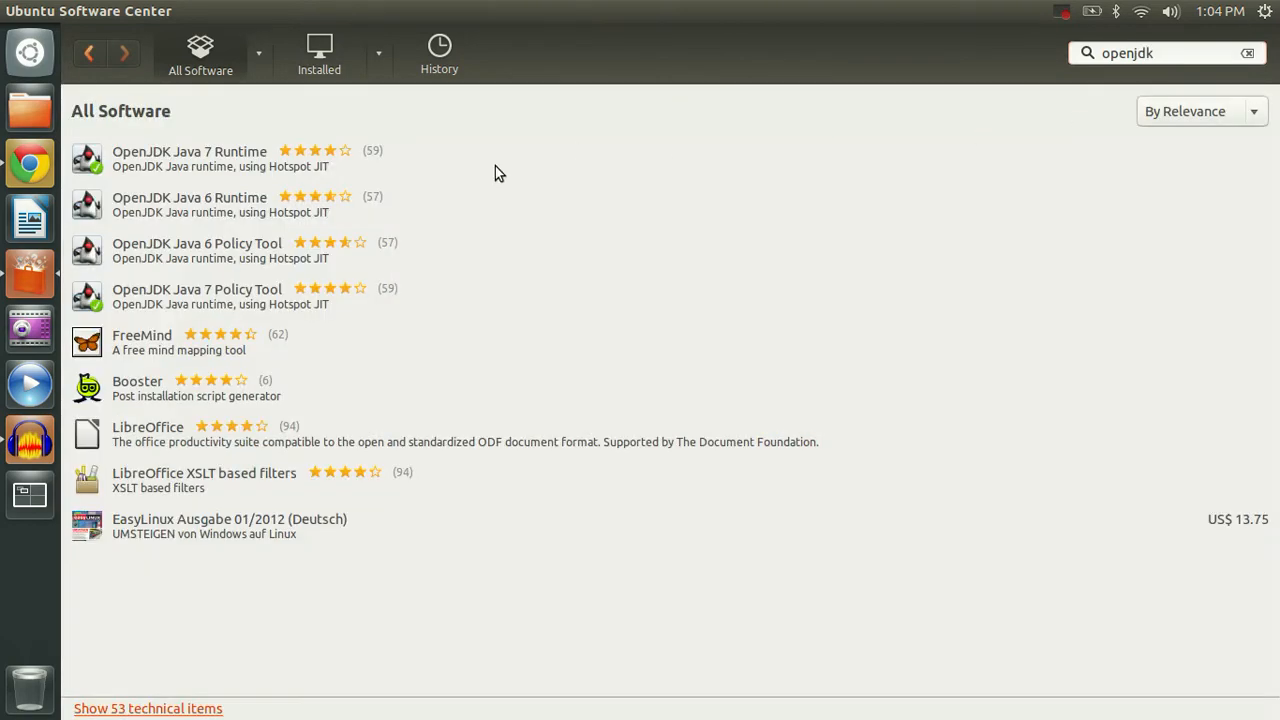
{"action": "left_click", "coordinate": [188, 158]}
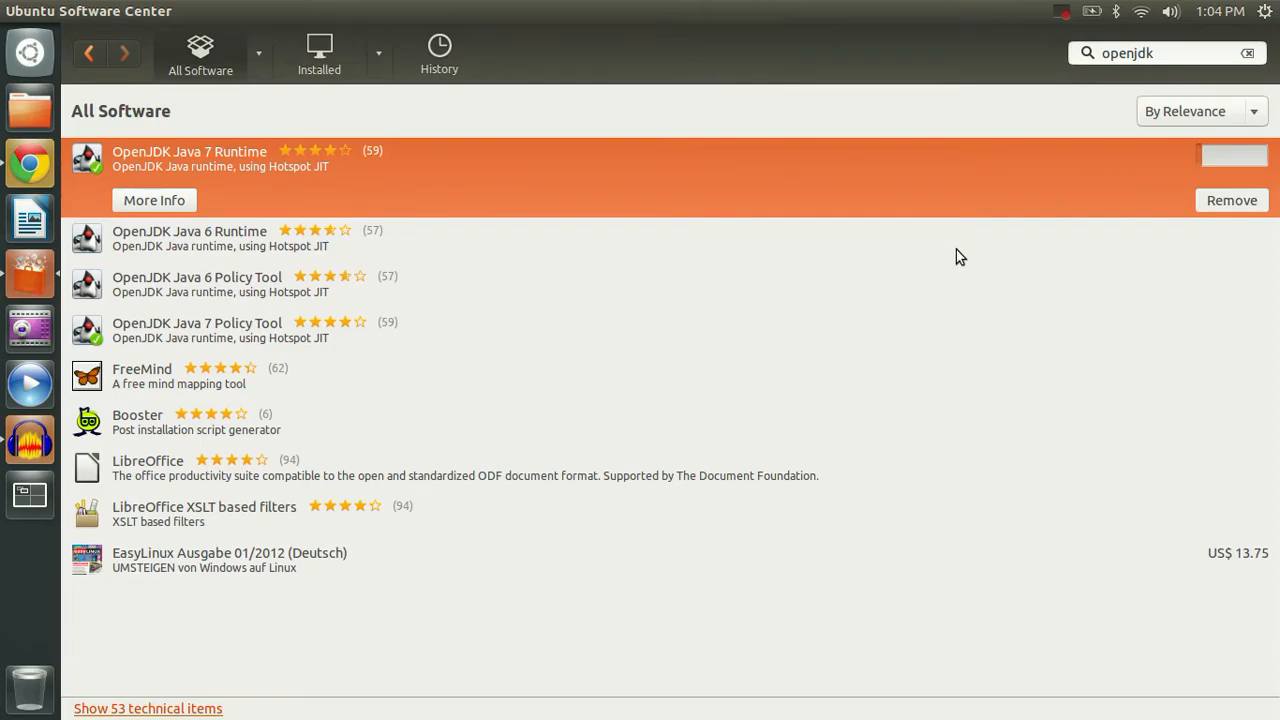
{"action": "left_click", "coordinate": [1232, 200]}
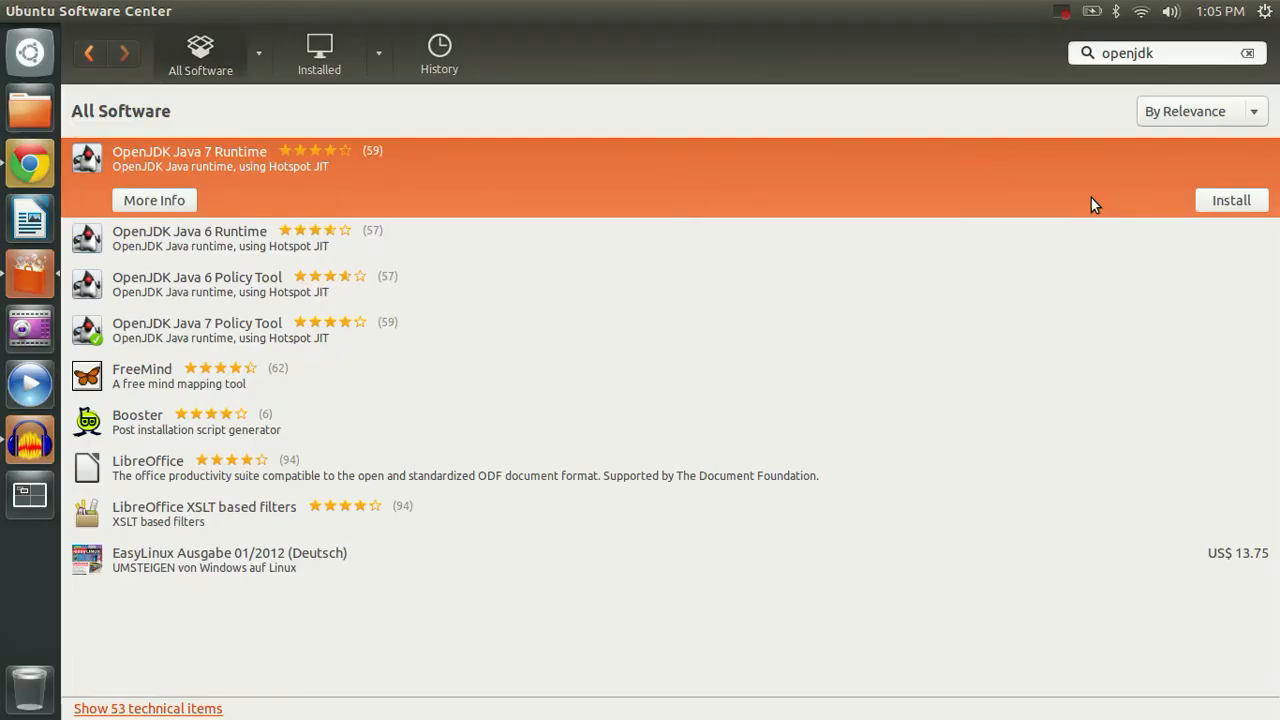
{"action": "mouse_move", "coordinate": [262, 216]}
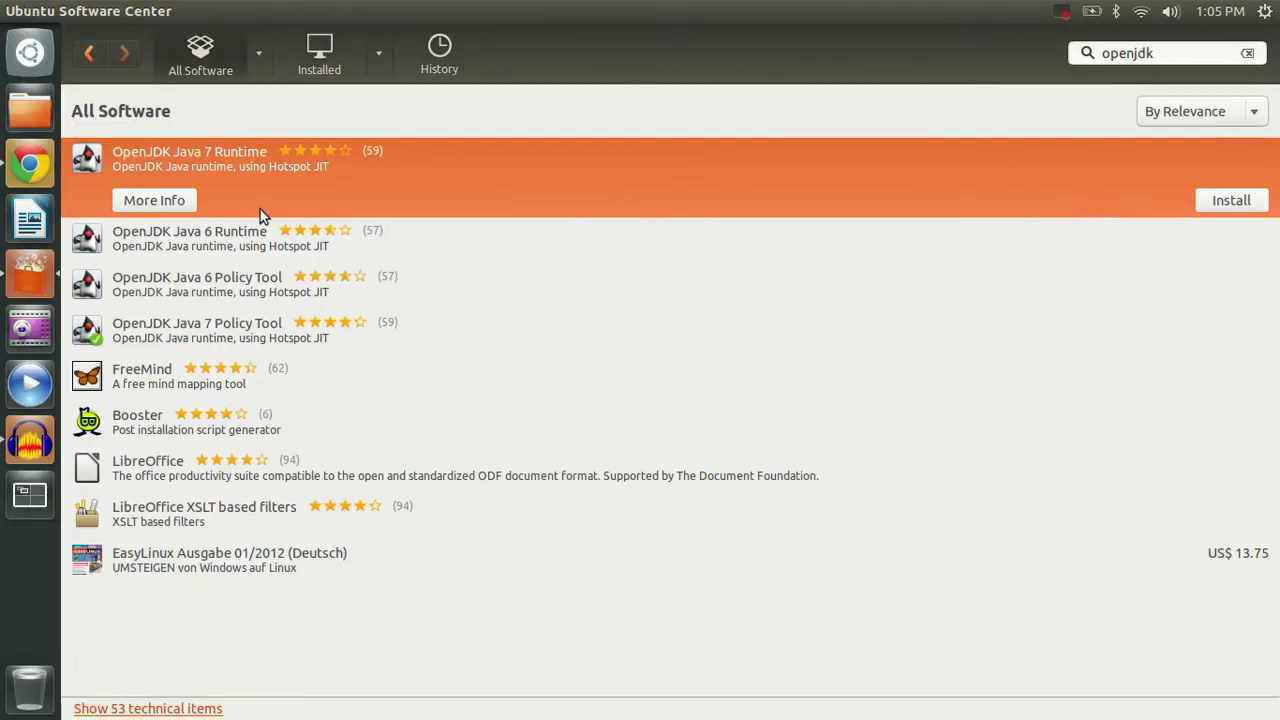
Go to the WebUpd8 blog and its Ubuntu PPAs list.
{"action": "left_click", "coordinate": [28, 164]}
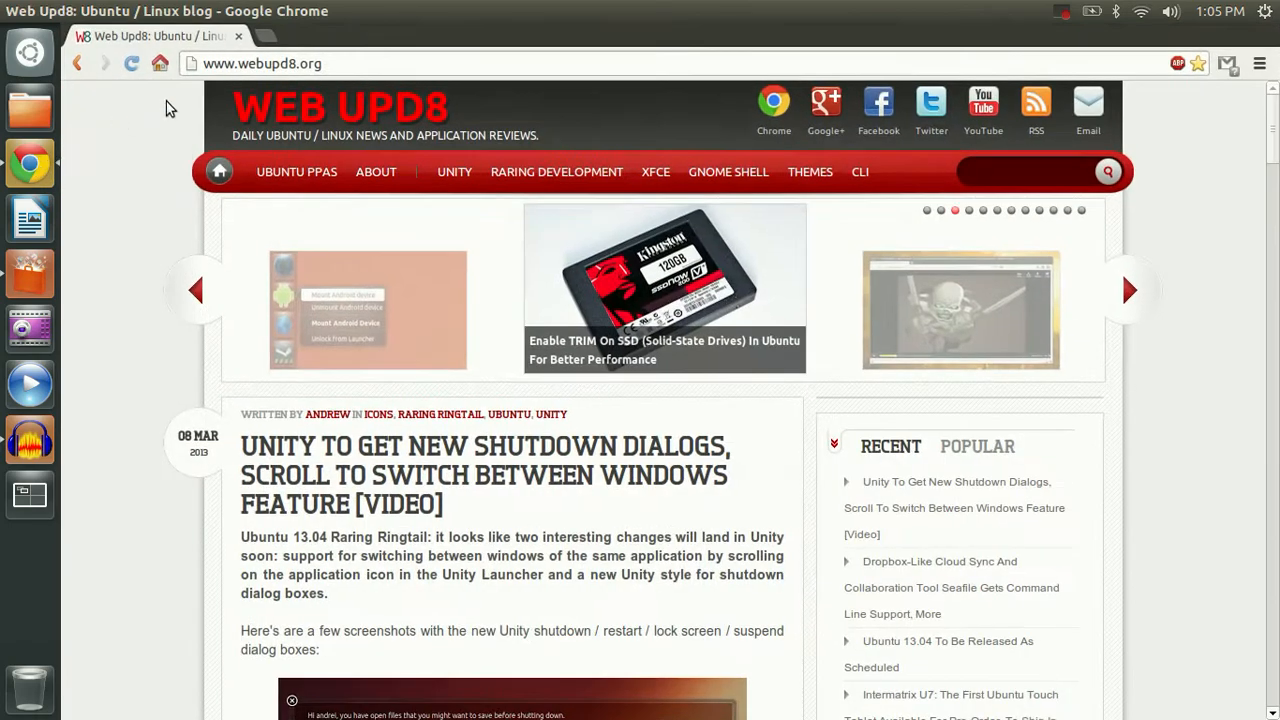
{"action": "left_click", "coordinate": [262, 62]}
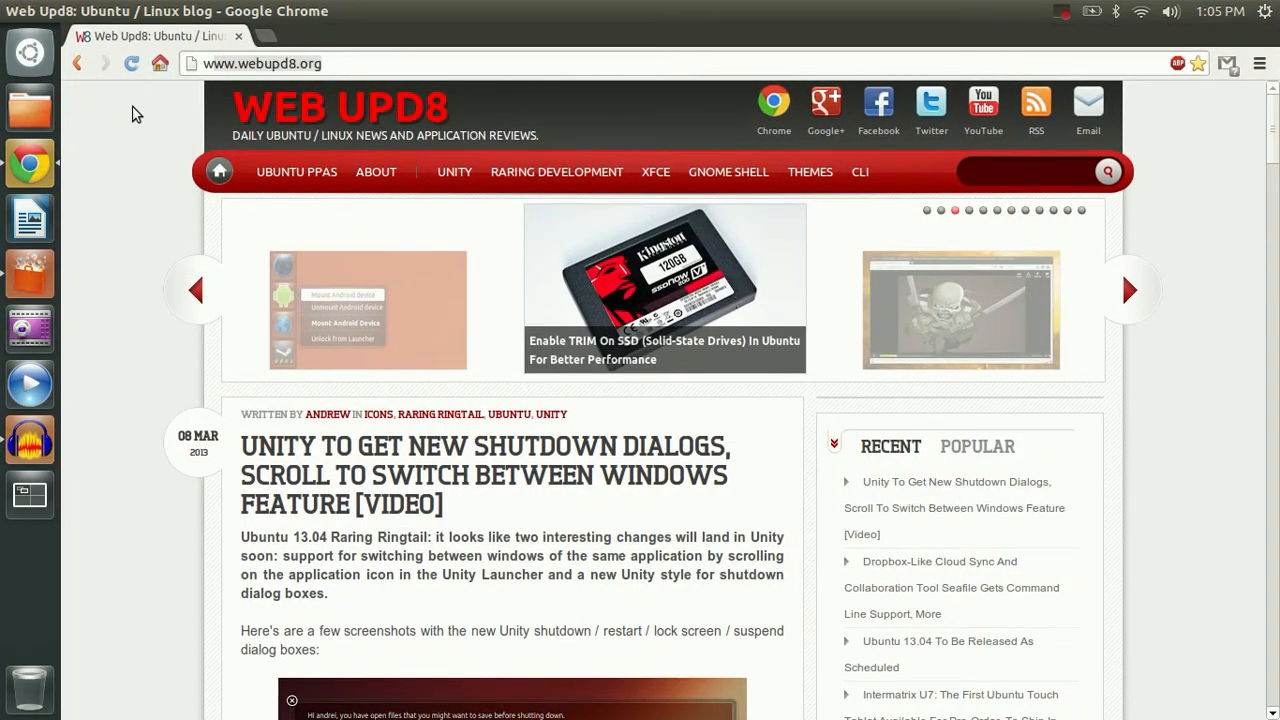
{"action": "mouse_move", "coordinate": [296, 172]}
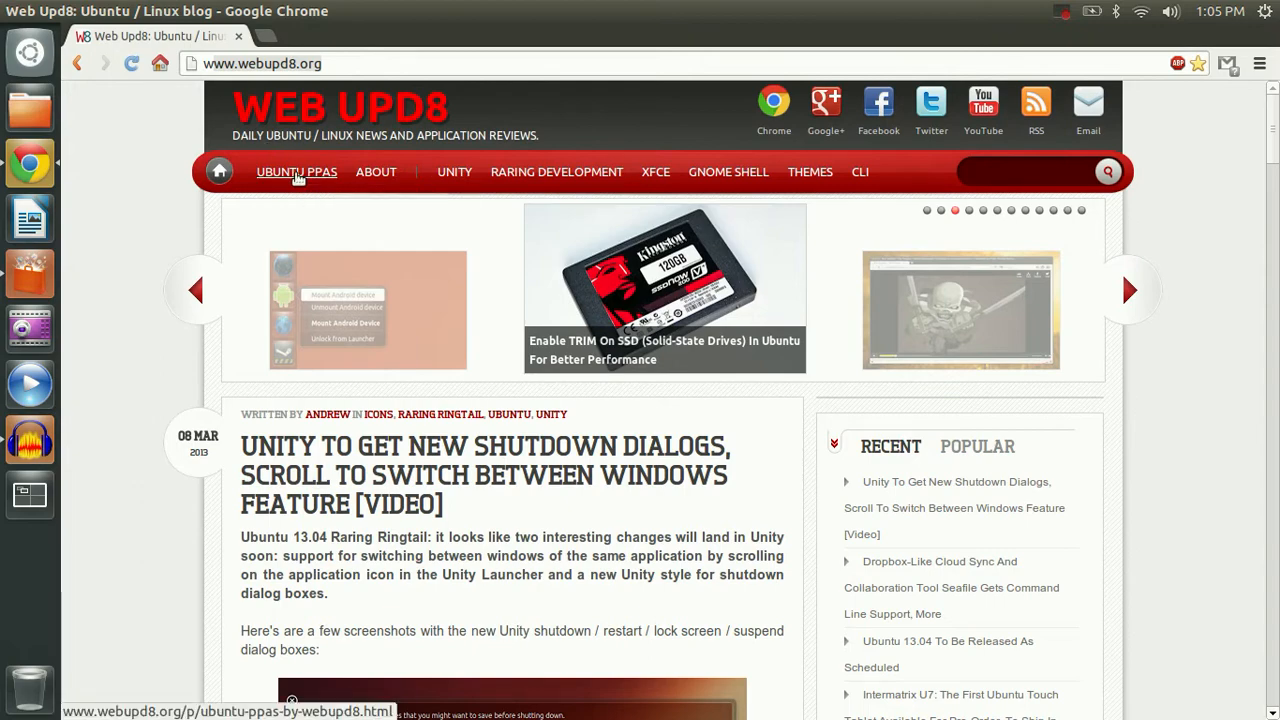
{"action": "left_click", "coordinate": [296, 172]}
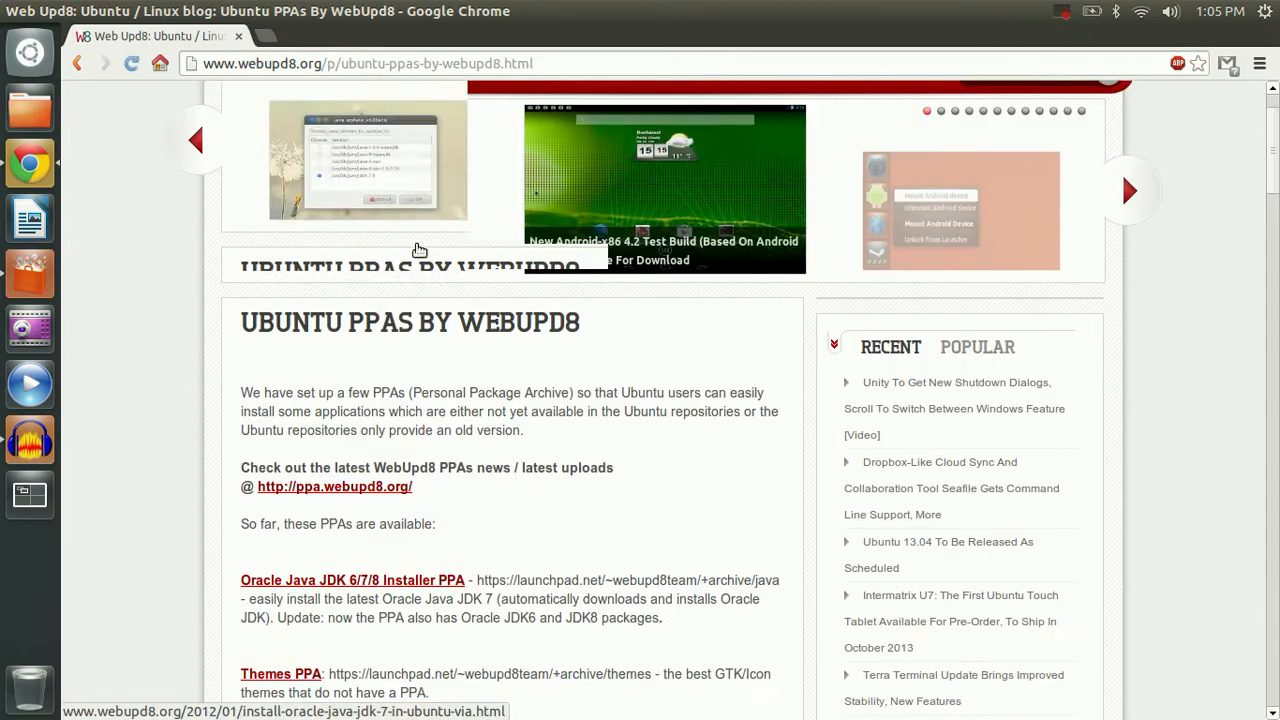
Open the Oracle Java 7 PPA installation guide and scroll to its terminal commands.
{"action": "scroll", "scroll_direction": "down", "scroll_amount": 3}
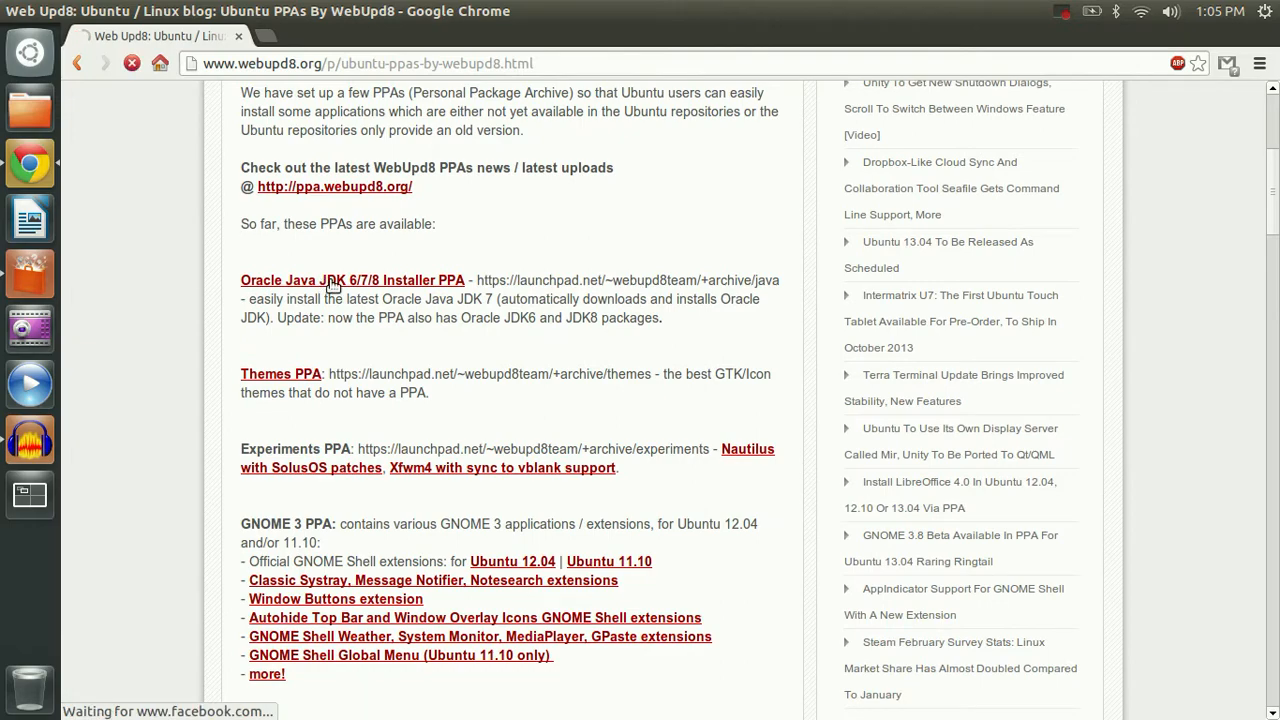
{"action": "left_click", "coordinate": [352, 280]}
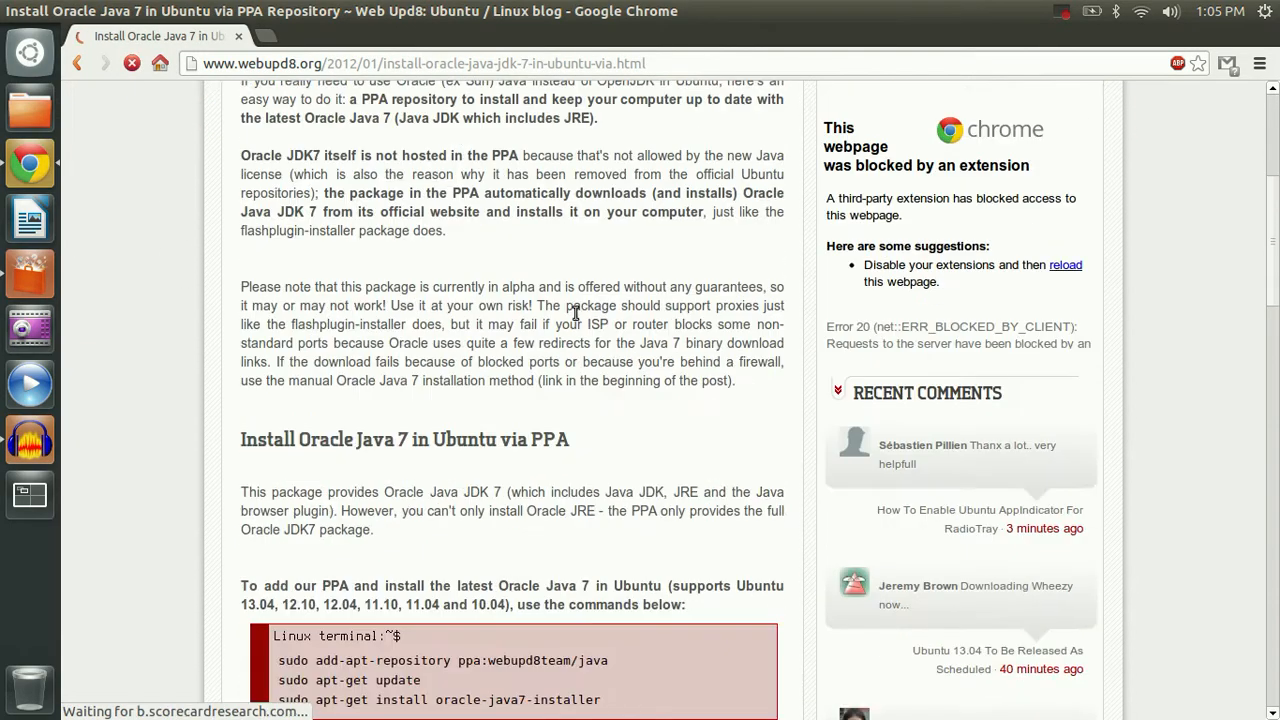
{"action": "scroll", "scroll_direction": "down", "scroll_amount": 3}
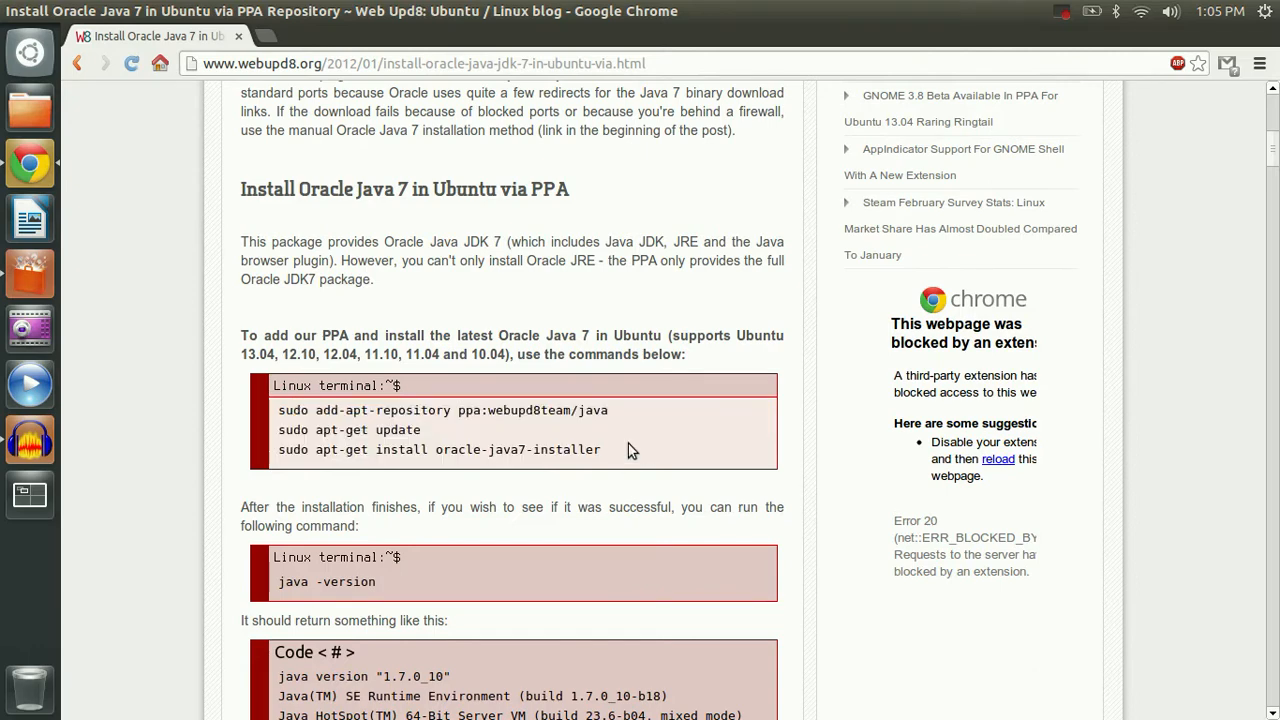
Run sudo add-apt-repository ppa:webupd8team/java, enter the password and confirm adding the PPA.
{"action": "left_click", "coordinate": [28, 496]}
{"action": "type", "text": "sudo add-apt-repository ppa:webupd8team/java"}
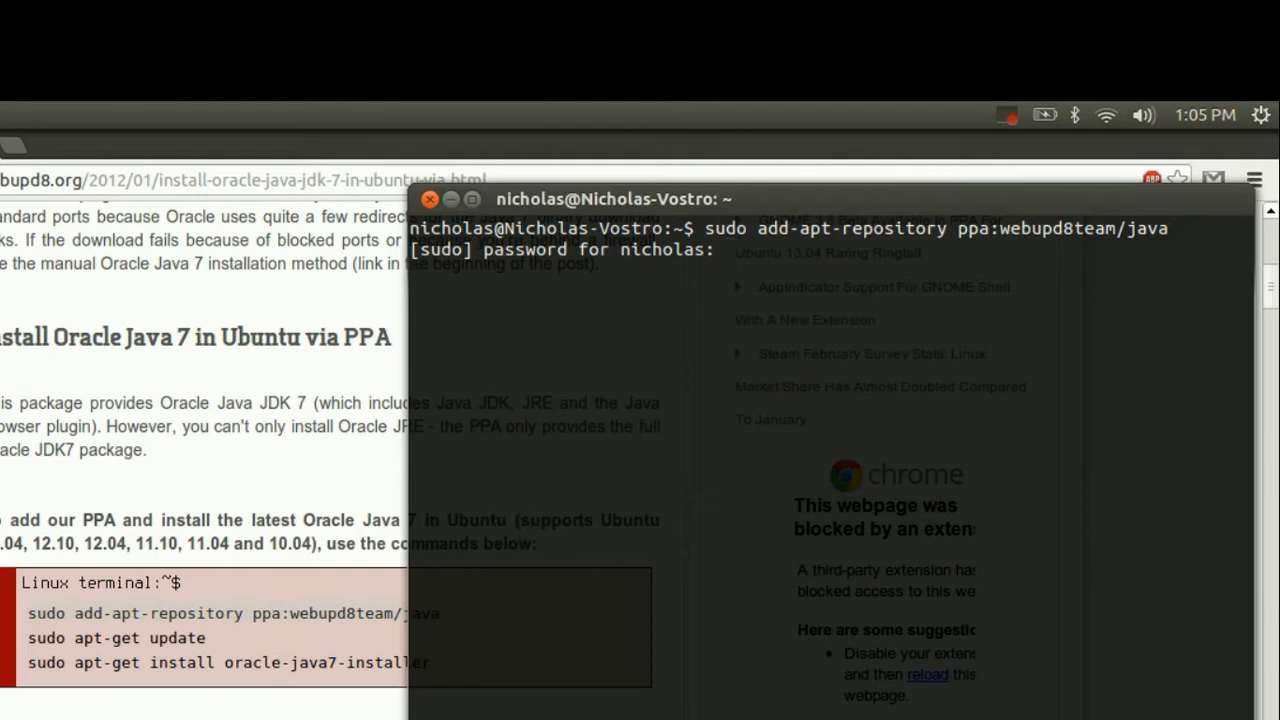
{"action": "key", "text": "Return"}
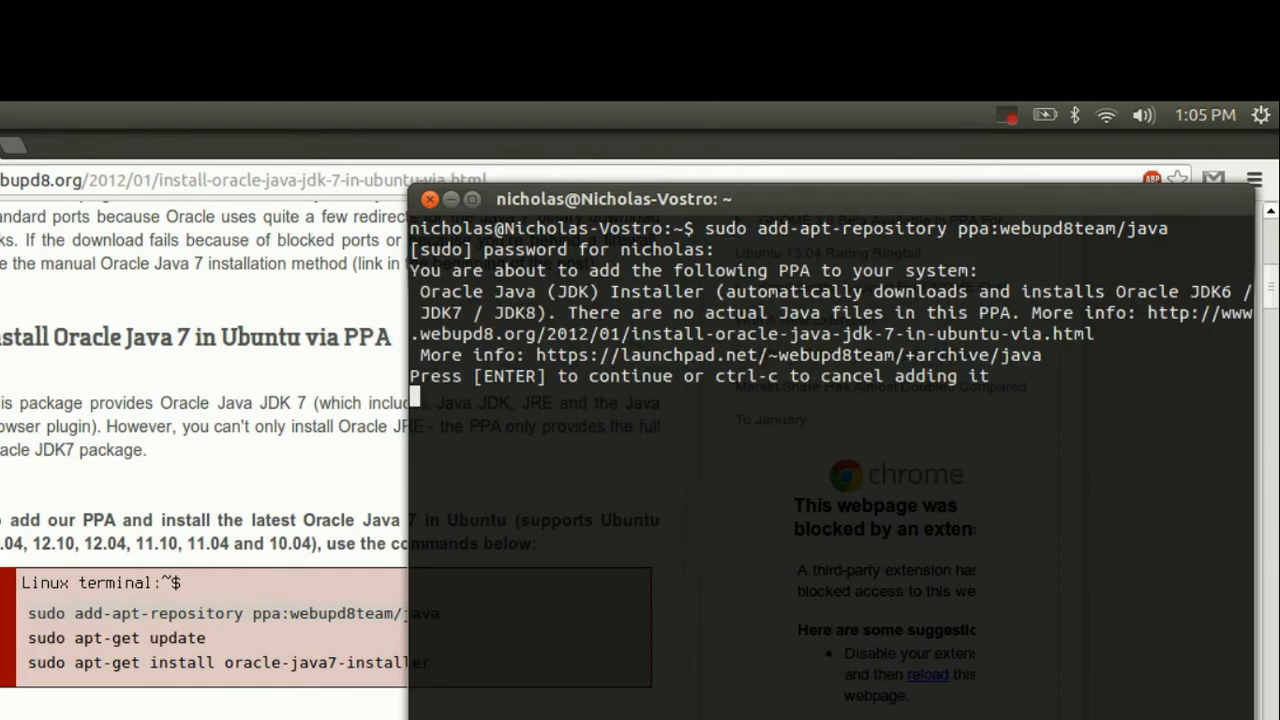
{"action": "key", "text": "Return"}
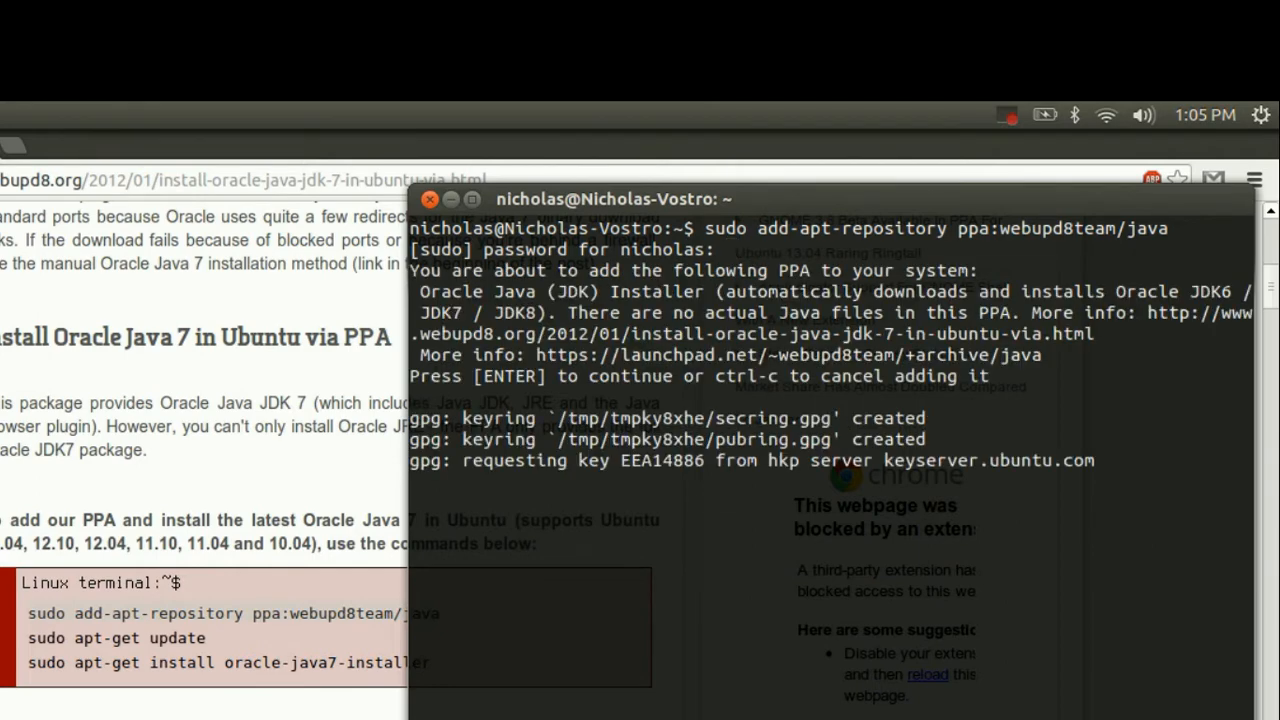
{"action": "key", "text": "Return"}
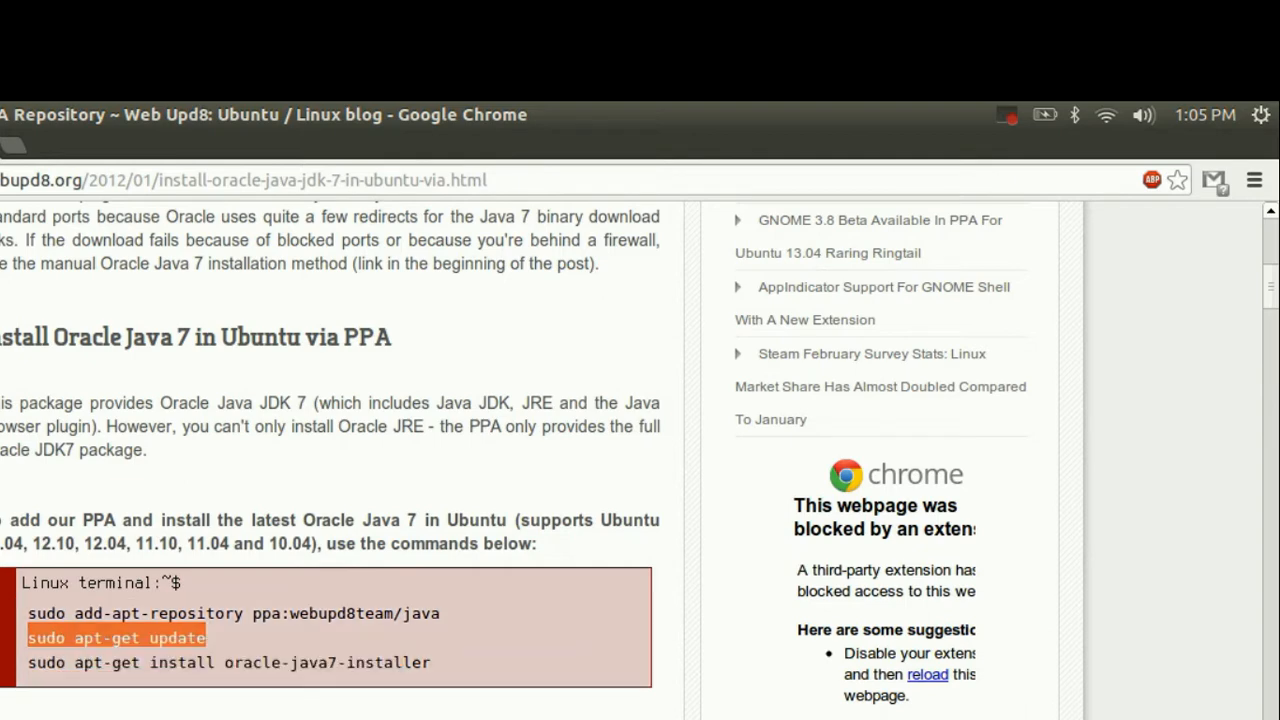
Run sudo apt-get update to refresh the package lists with the new PPA.
{"action": "right_click", "coordinate": [704, 592]}
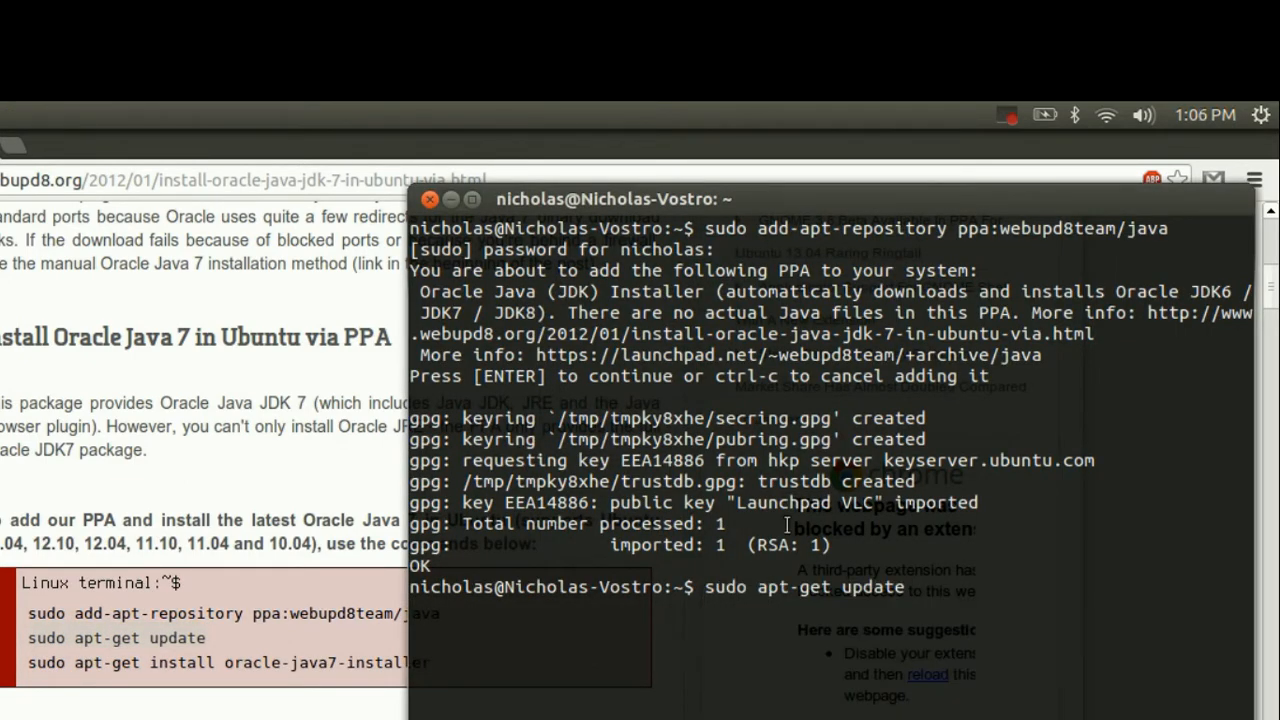
{"action": "key", "text": "Return"}
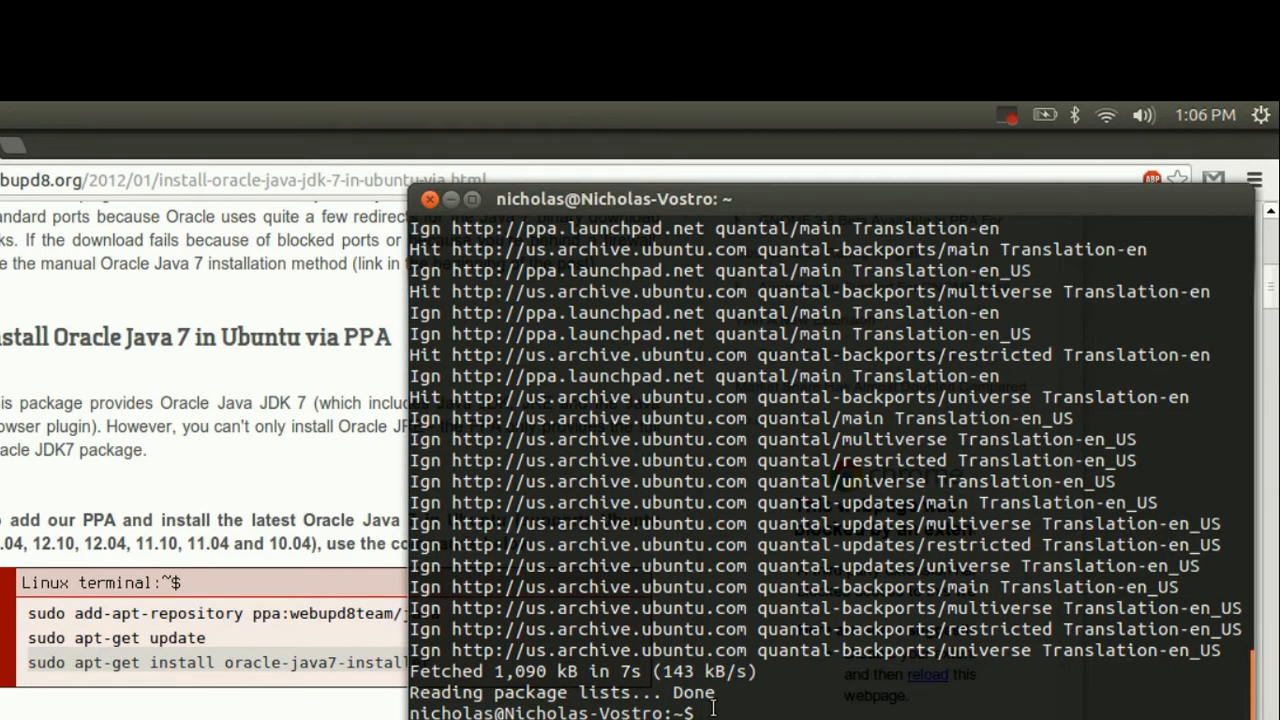
Run sudo apt-get install oracle-java7-installer, reaching the Oracle license screen.
{"action": "type", "text": "sudo apt-get install oracle-java7-installer"}
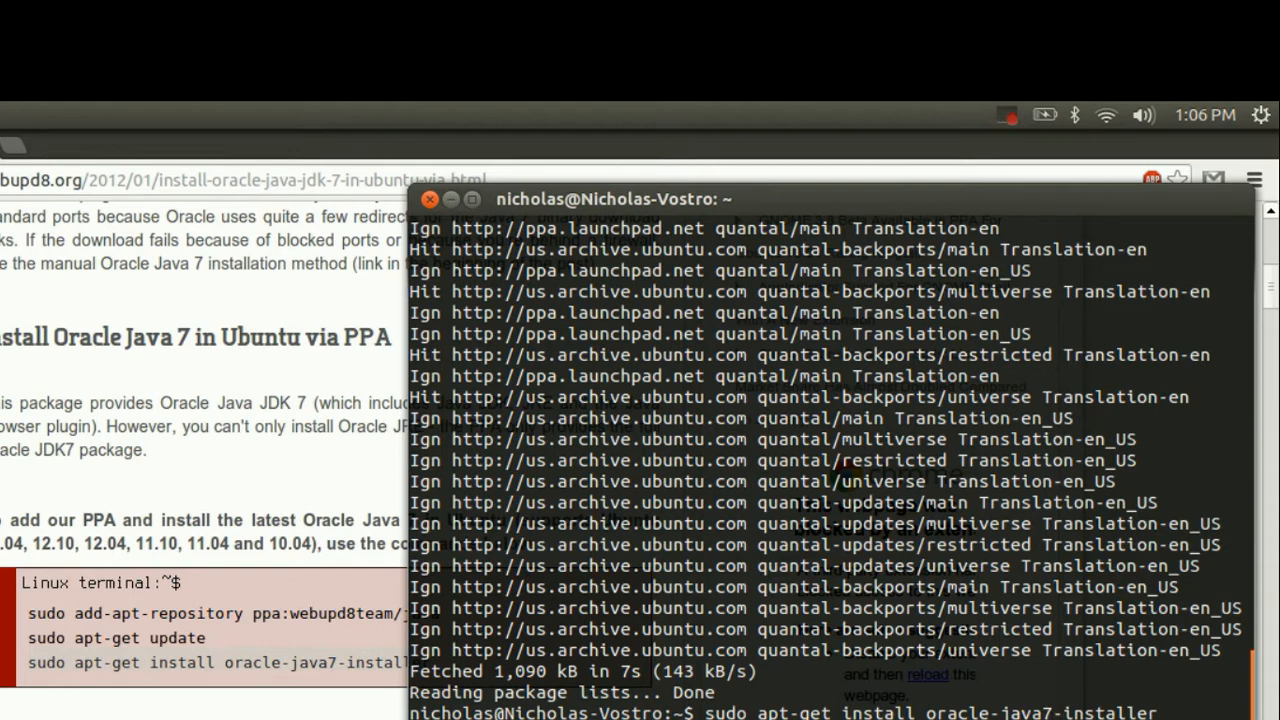
{"action": "scroll", "scroll_direction": "down", "scroll_amount": 3}
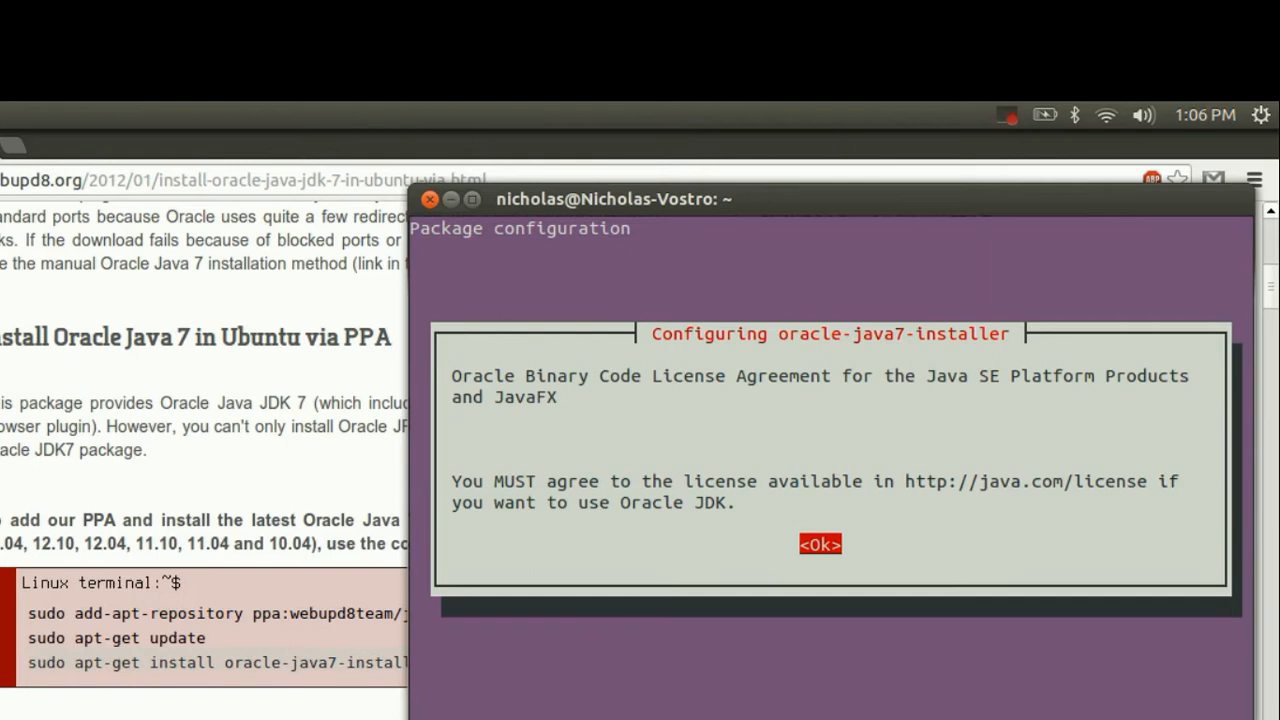
Acknowledge the Oracle license notice and accept the Binary Code license terms to finish installing.
{"action": "left_click", "coordinate": [820, 544]}
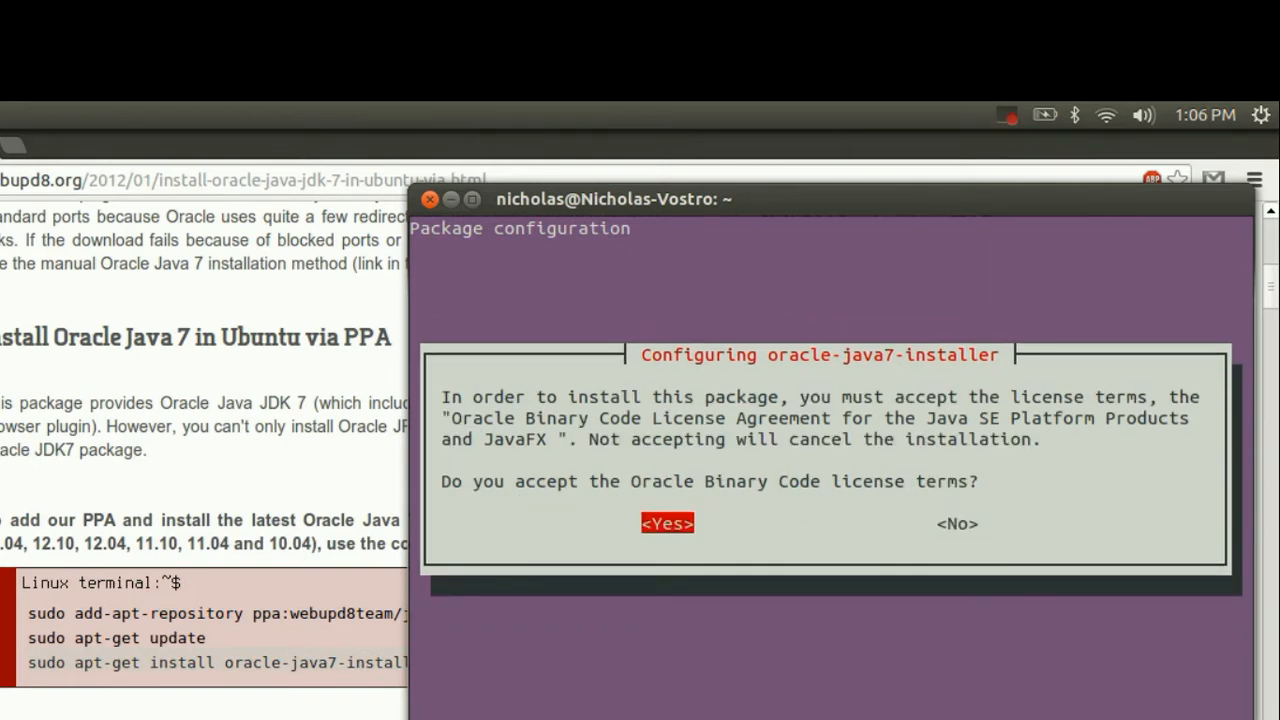
{"action": "left_click", "coordinate": [668, 524]}
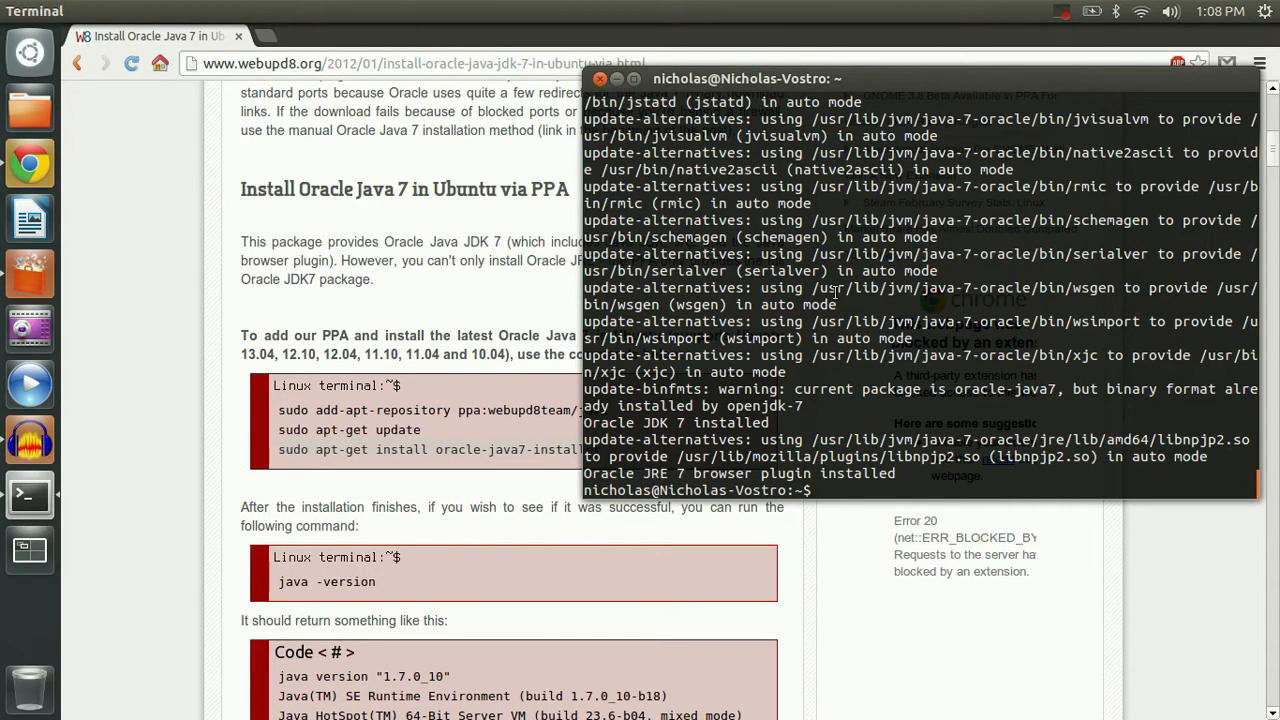
{"action": "left_click", "coordinate": [28, 548]}
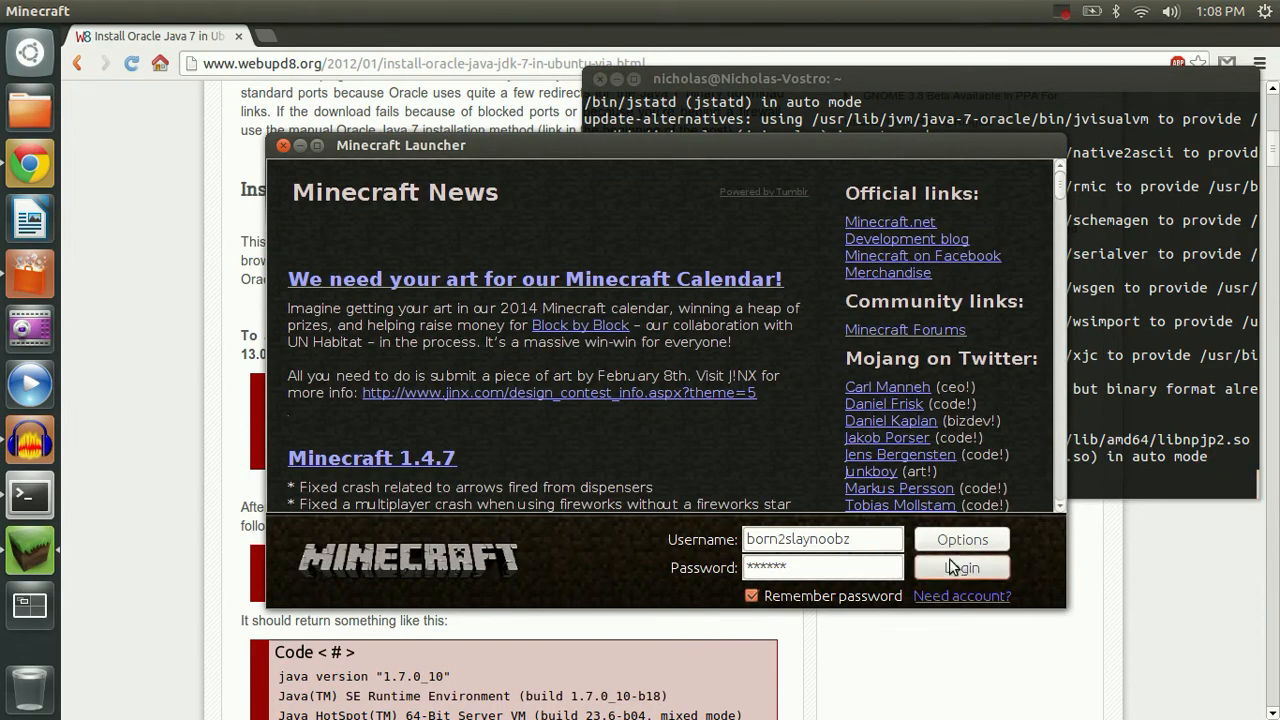
{"action": "left_click", "coordinate": [960, 568]}
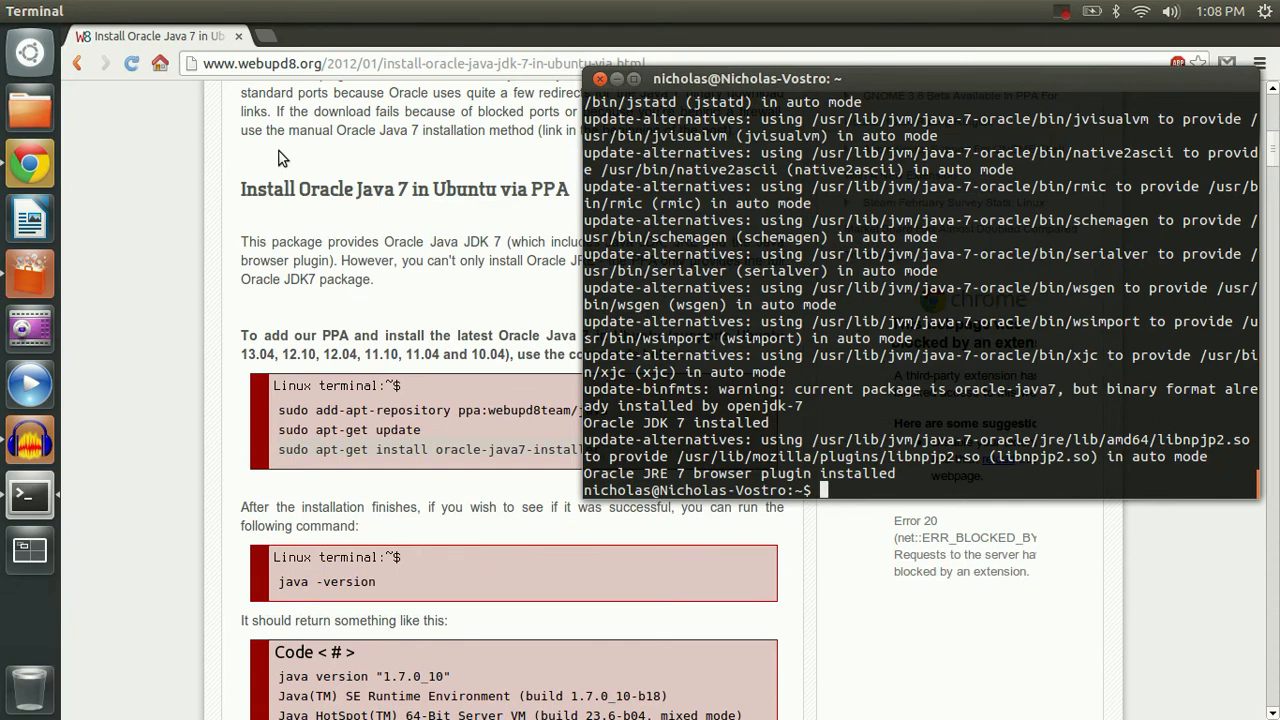
{"action": "mouse_move", "coordinate": [1020, 28]}
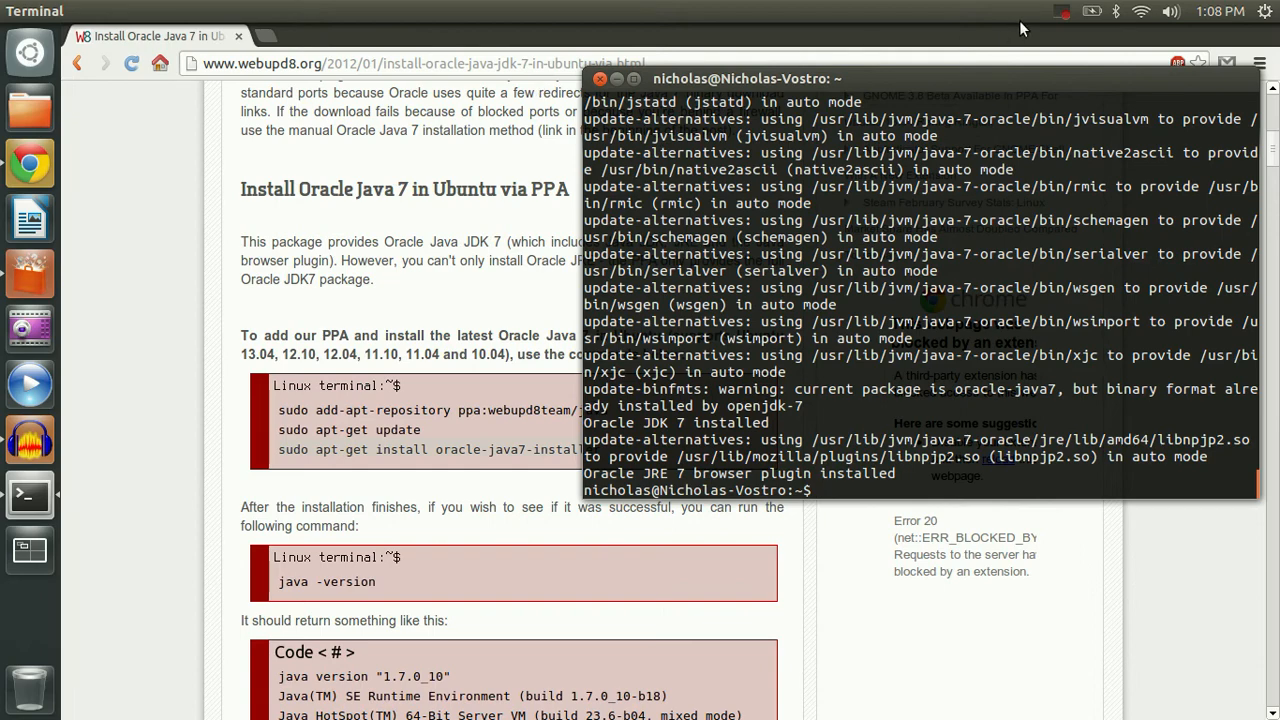